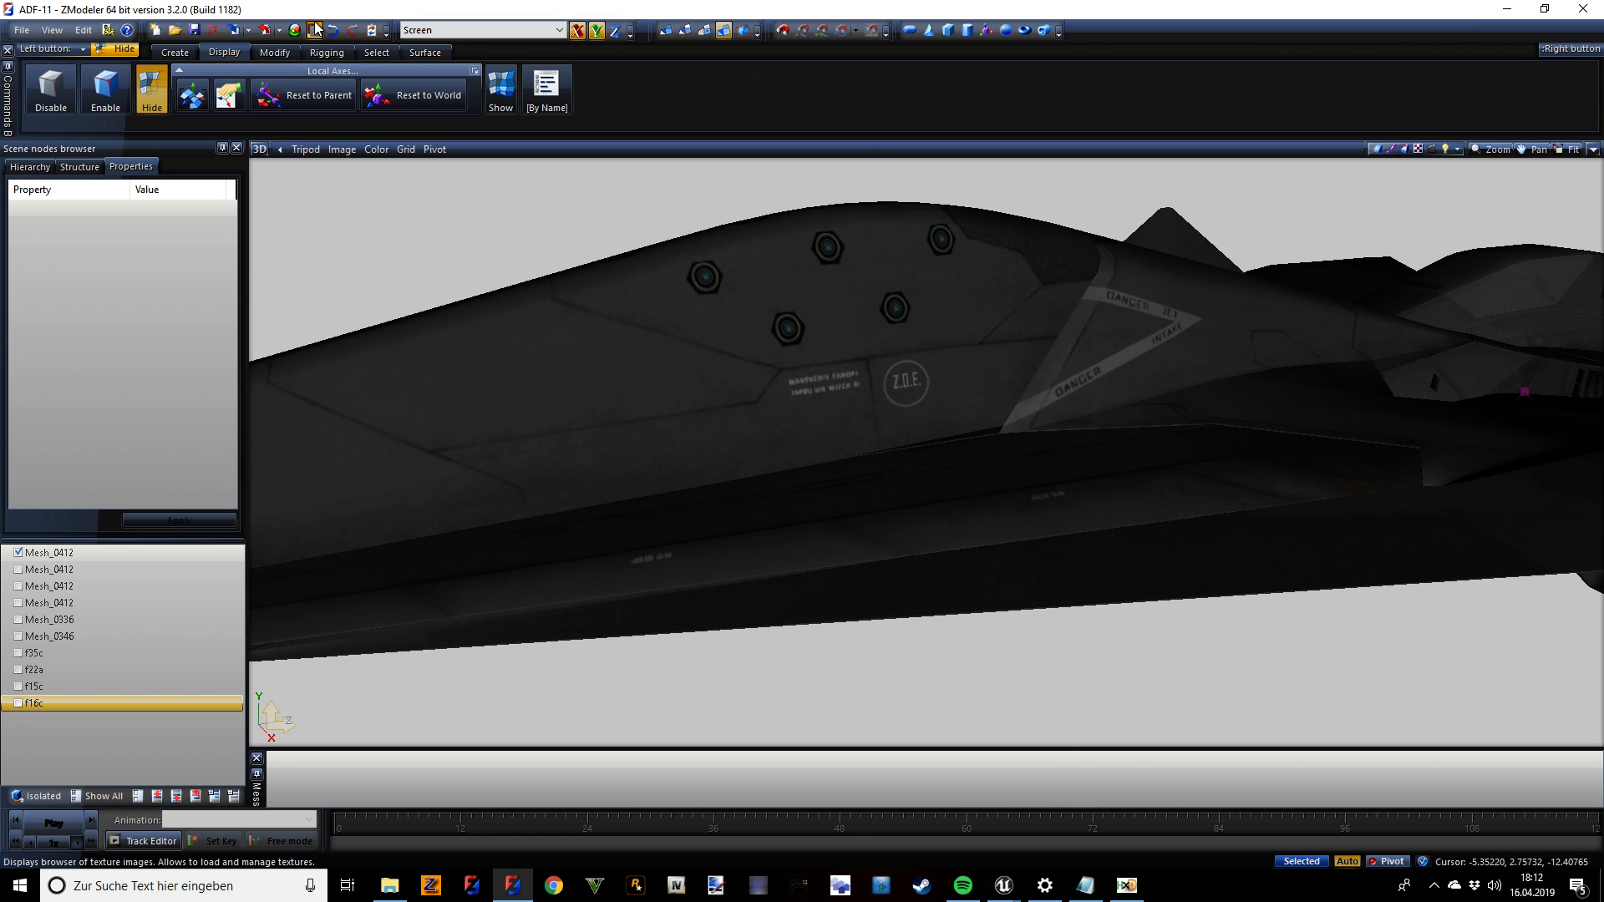
# Replace the ADF-11 skin texture with another DDS variant from the Textures Browser.
pyautogui.click(318, 27)
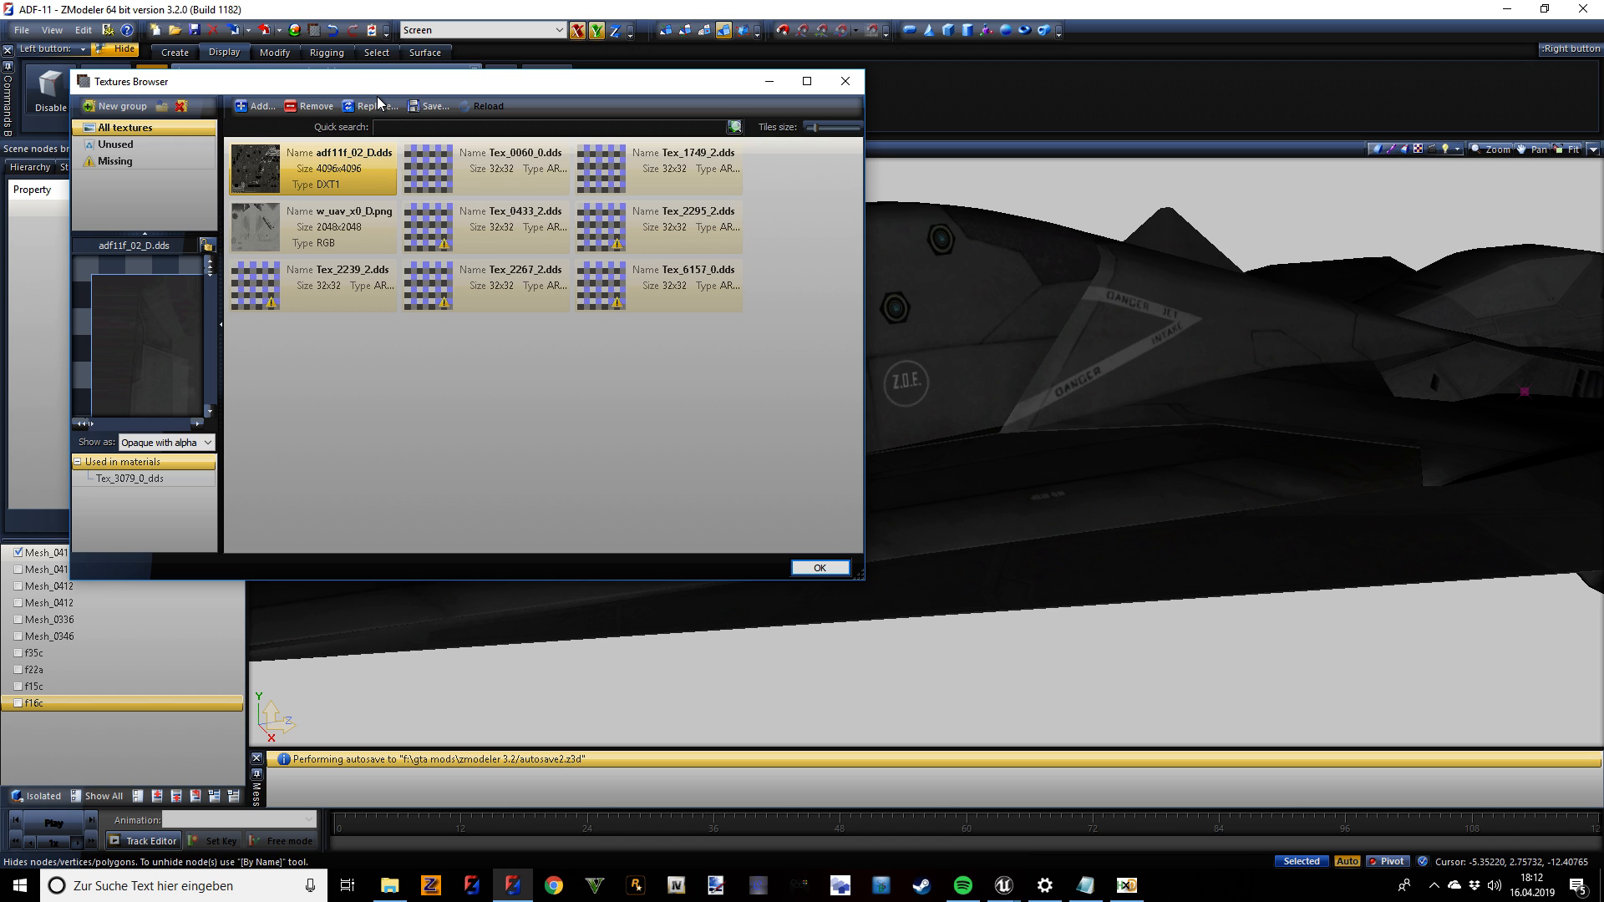
pyautogui.click(375, 105)
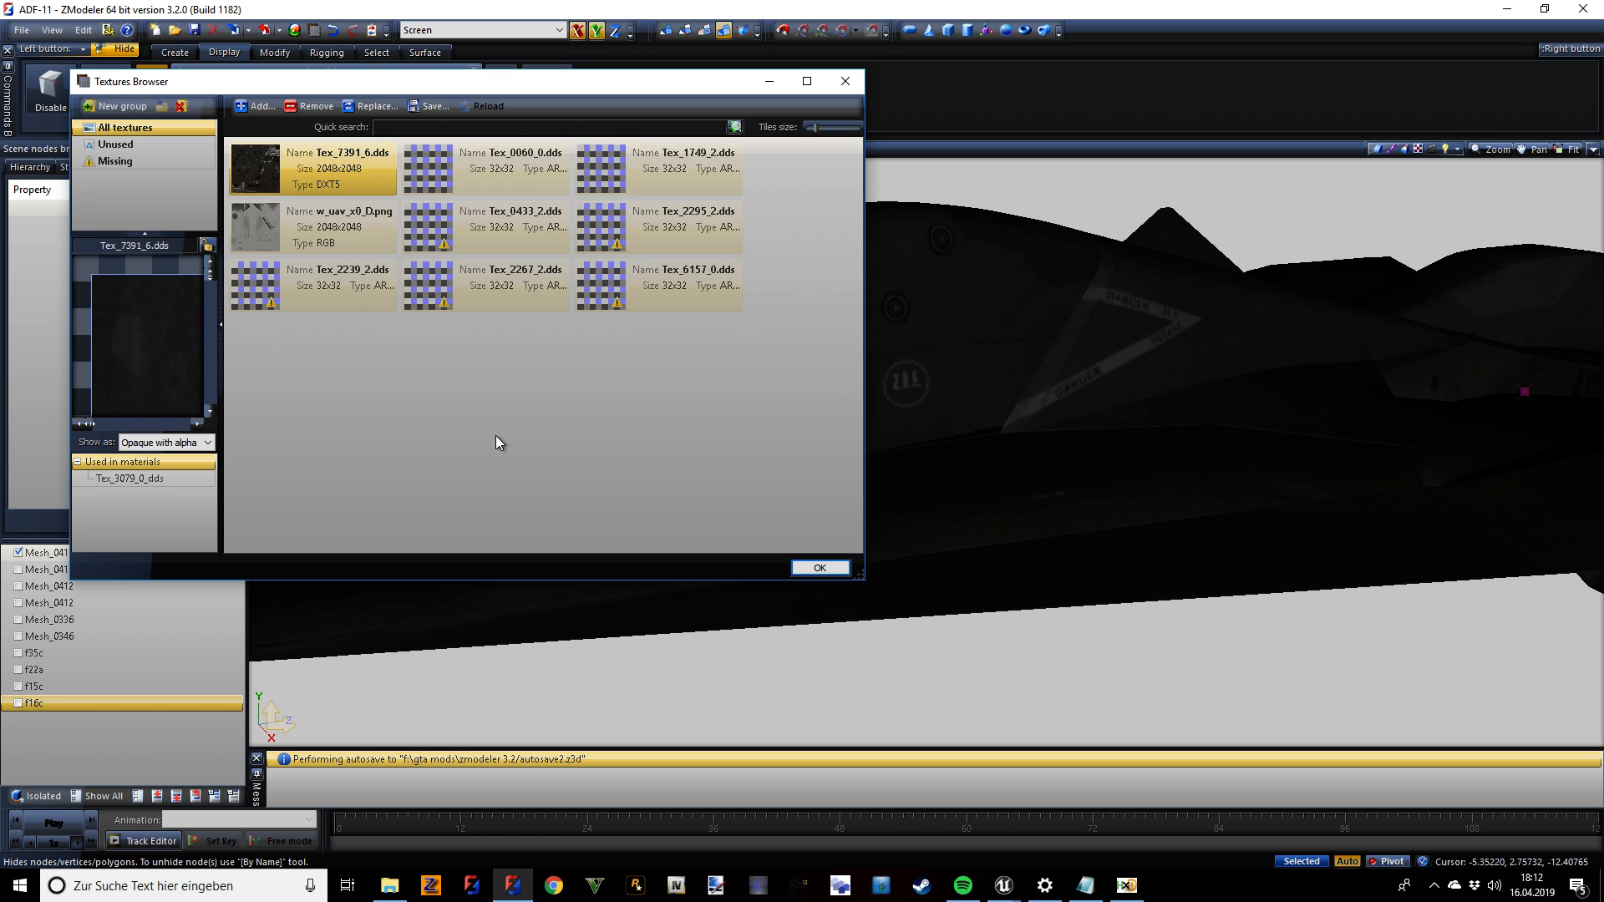
pyautogui.click(819, 568)
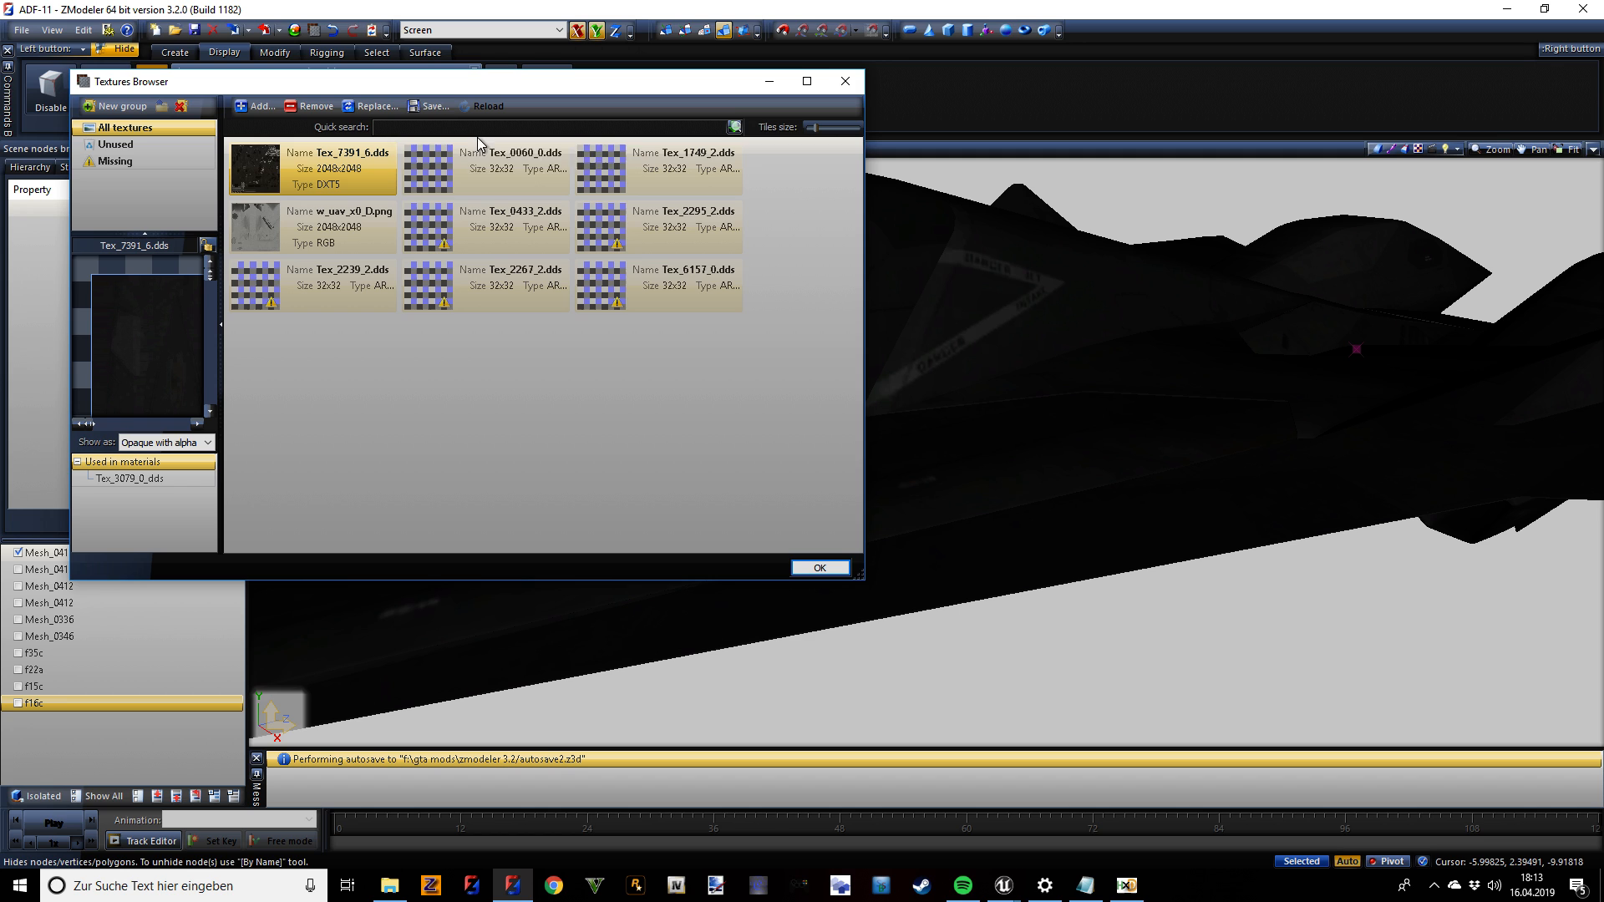
# Swap the skin back to the original, then to the lighter grey livery with red DANGER markings.
pyautogui.click(371, 106)
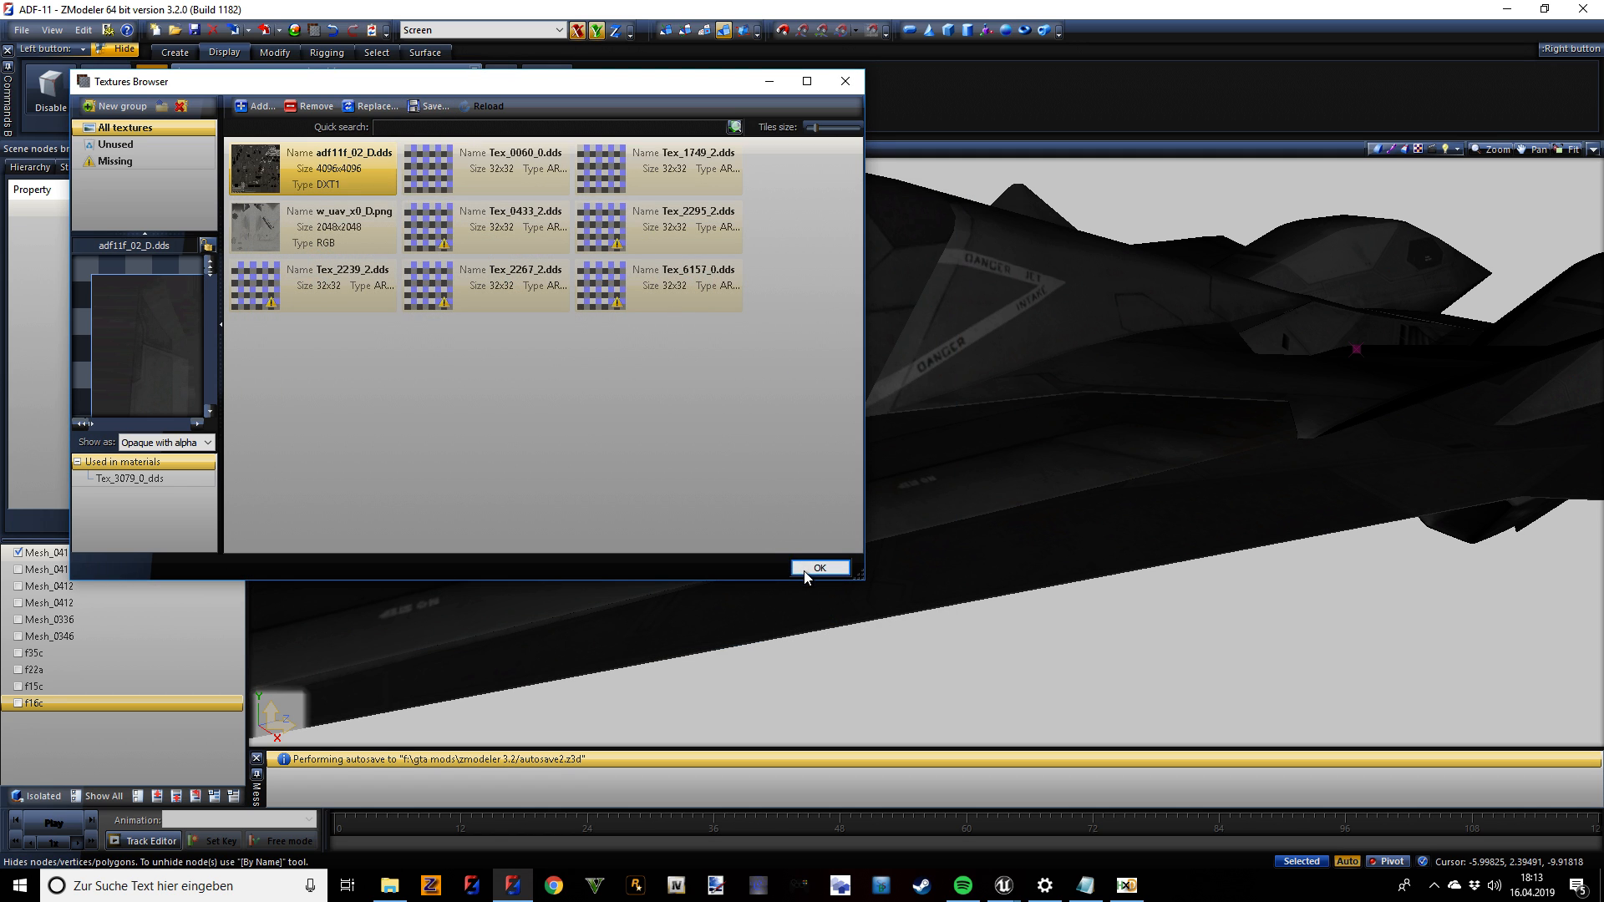
pyautogui.click(820, 568)
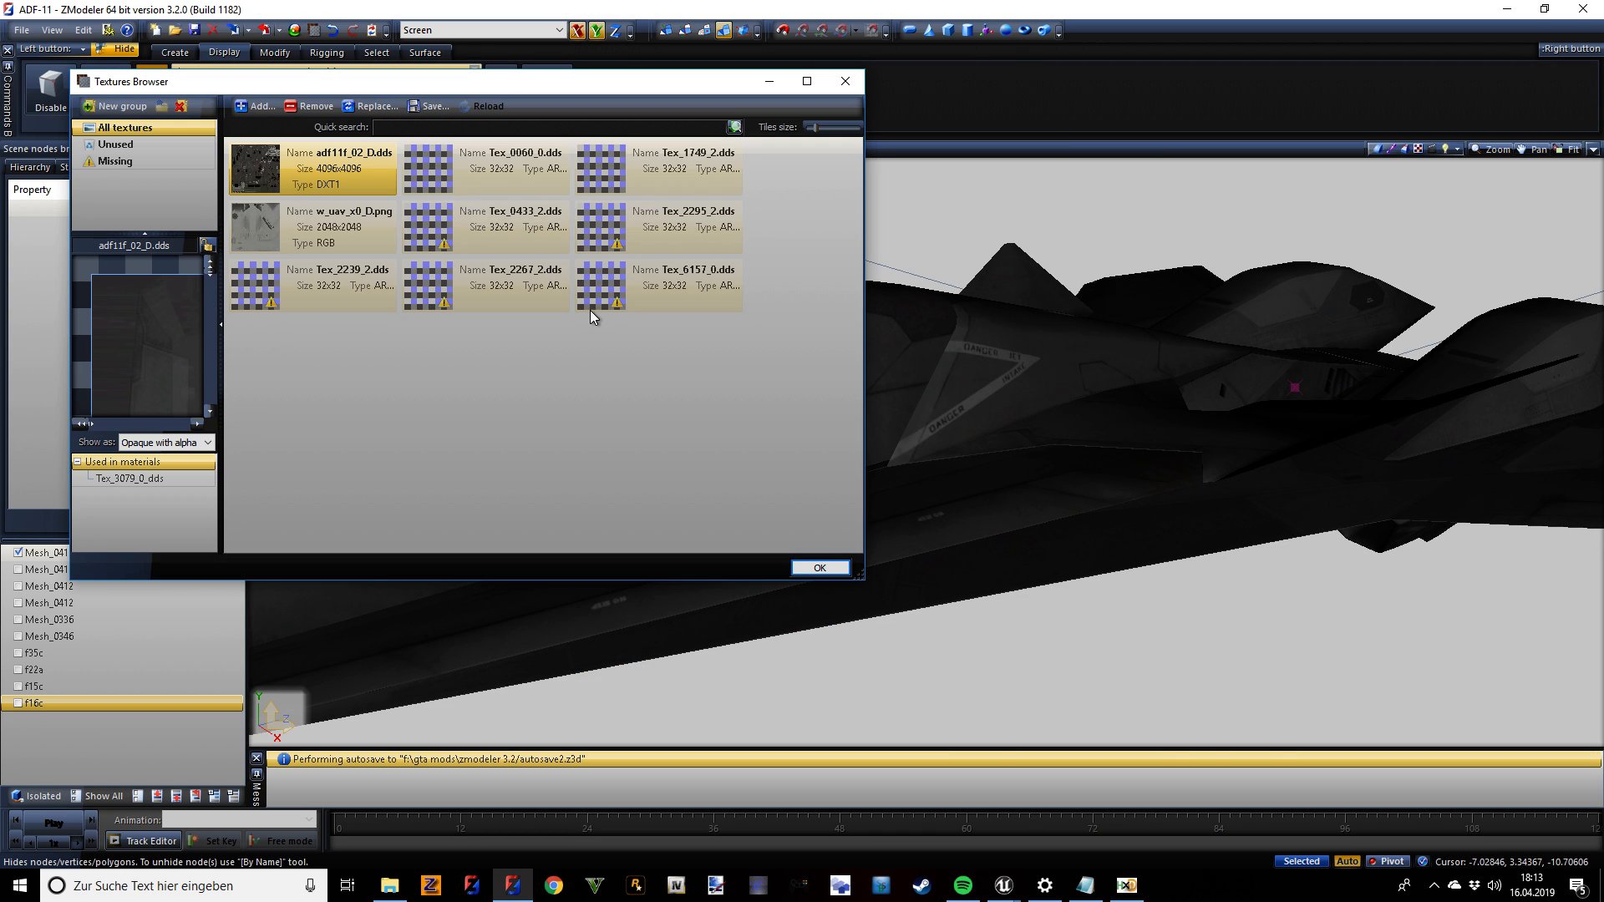
pyautogui.click(374, 107)
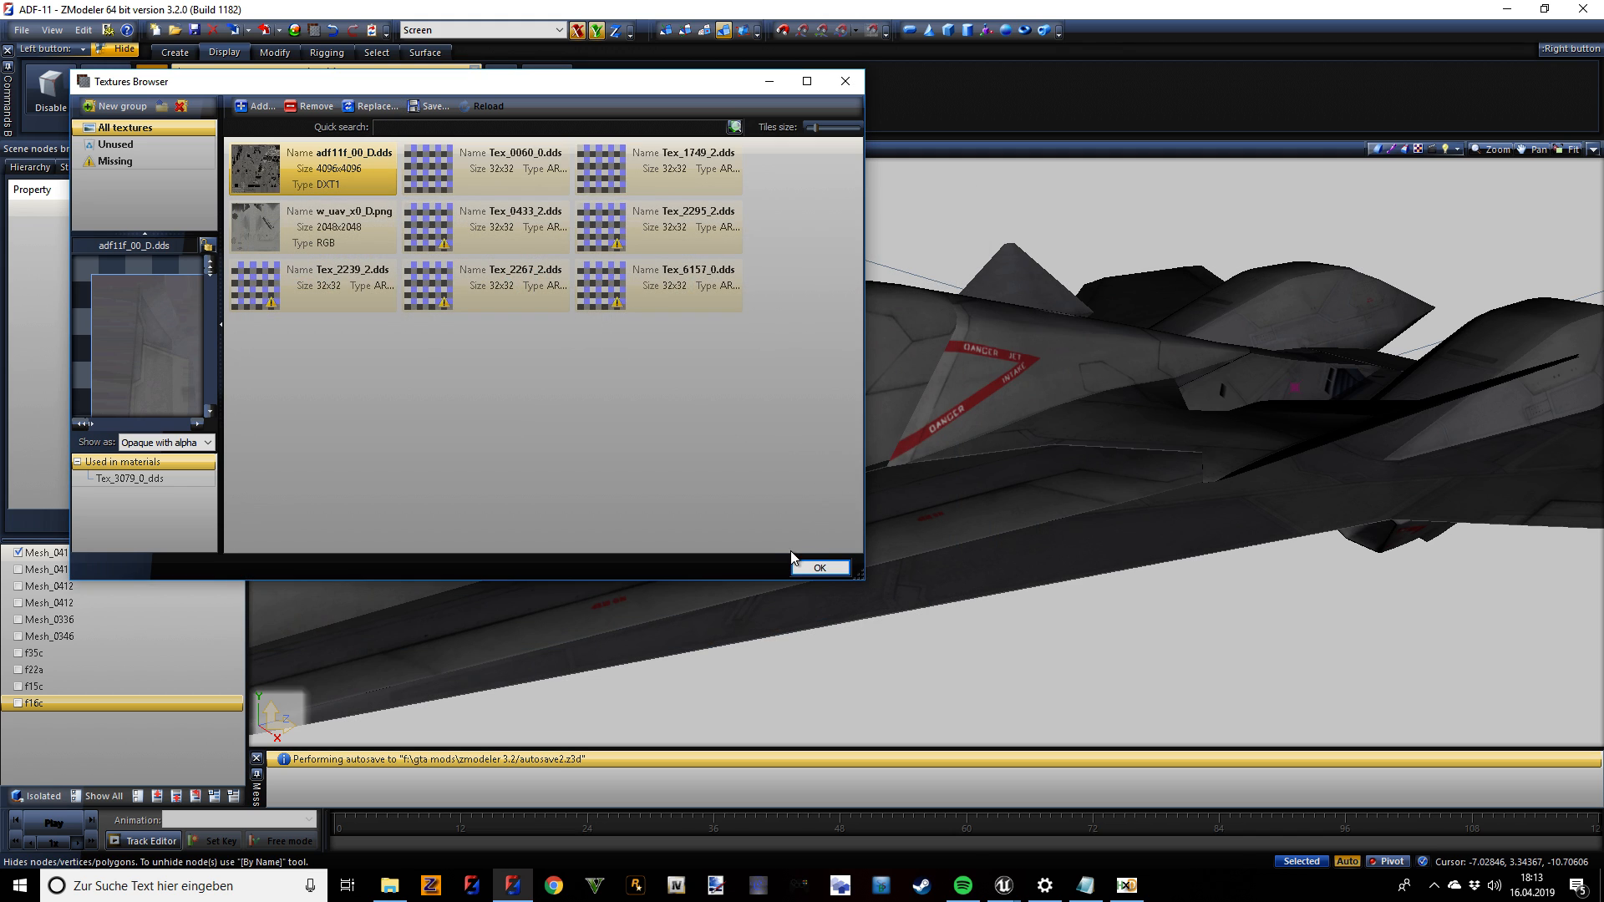
pyautogui.click(818, 568)
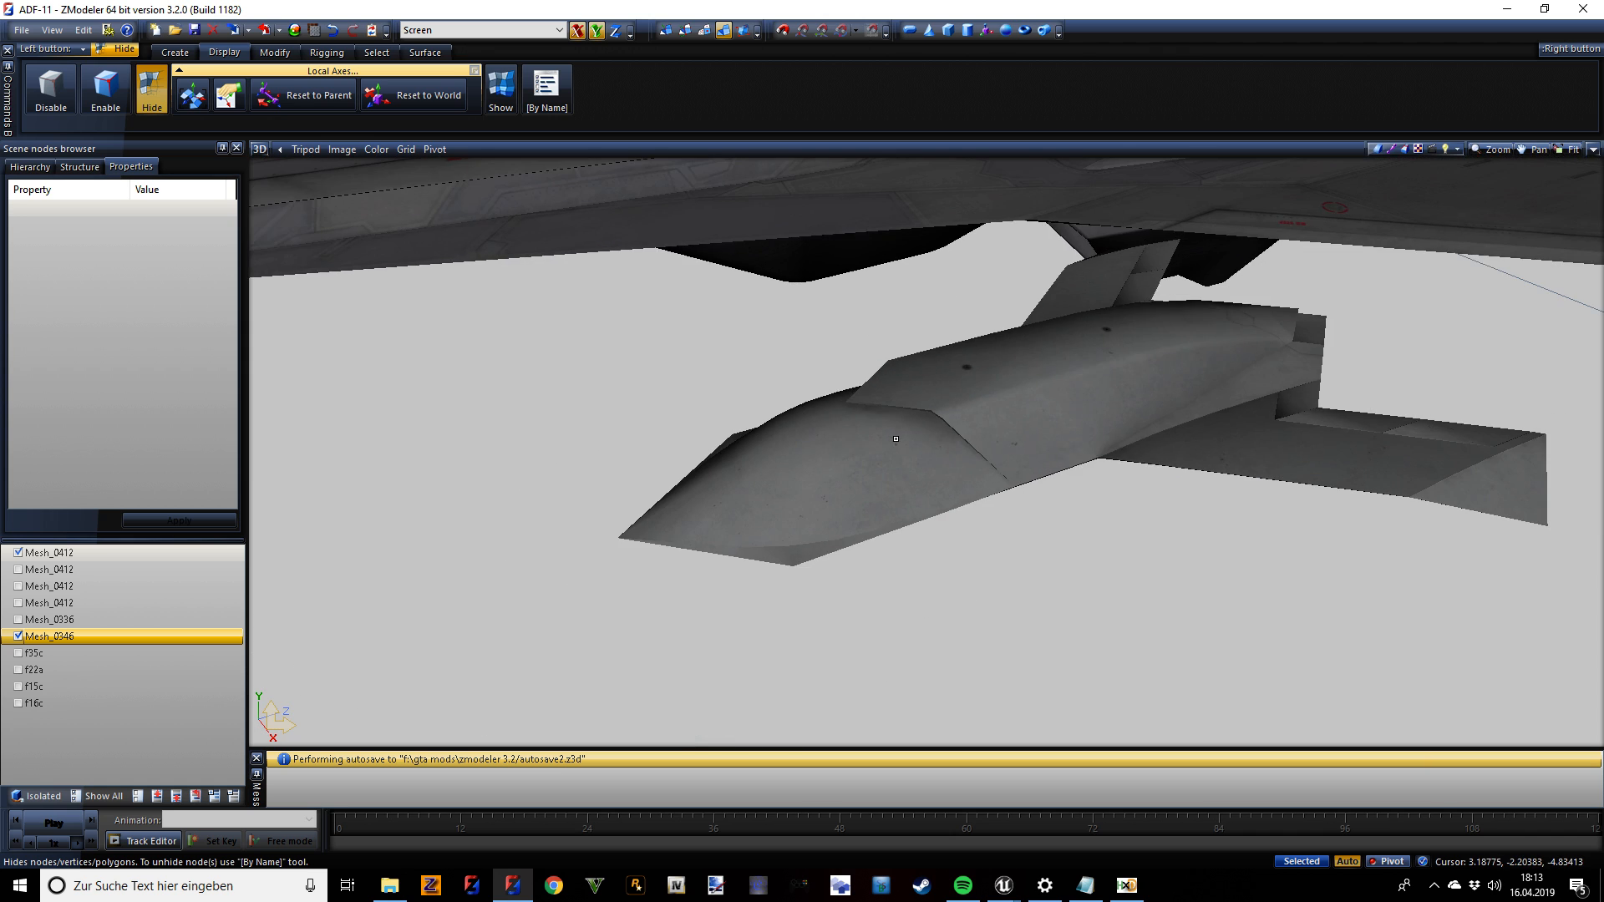
# Orbit around the UAV under the fuselage from above and below, then zoom in on its dark underside.
pyautogui.moveTo(895, 440); pyautogui.dragTo(1016, 462)
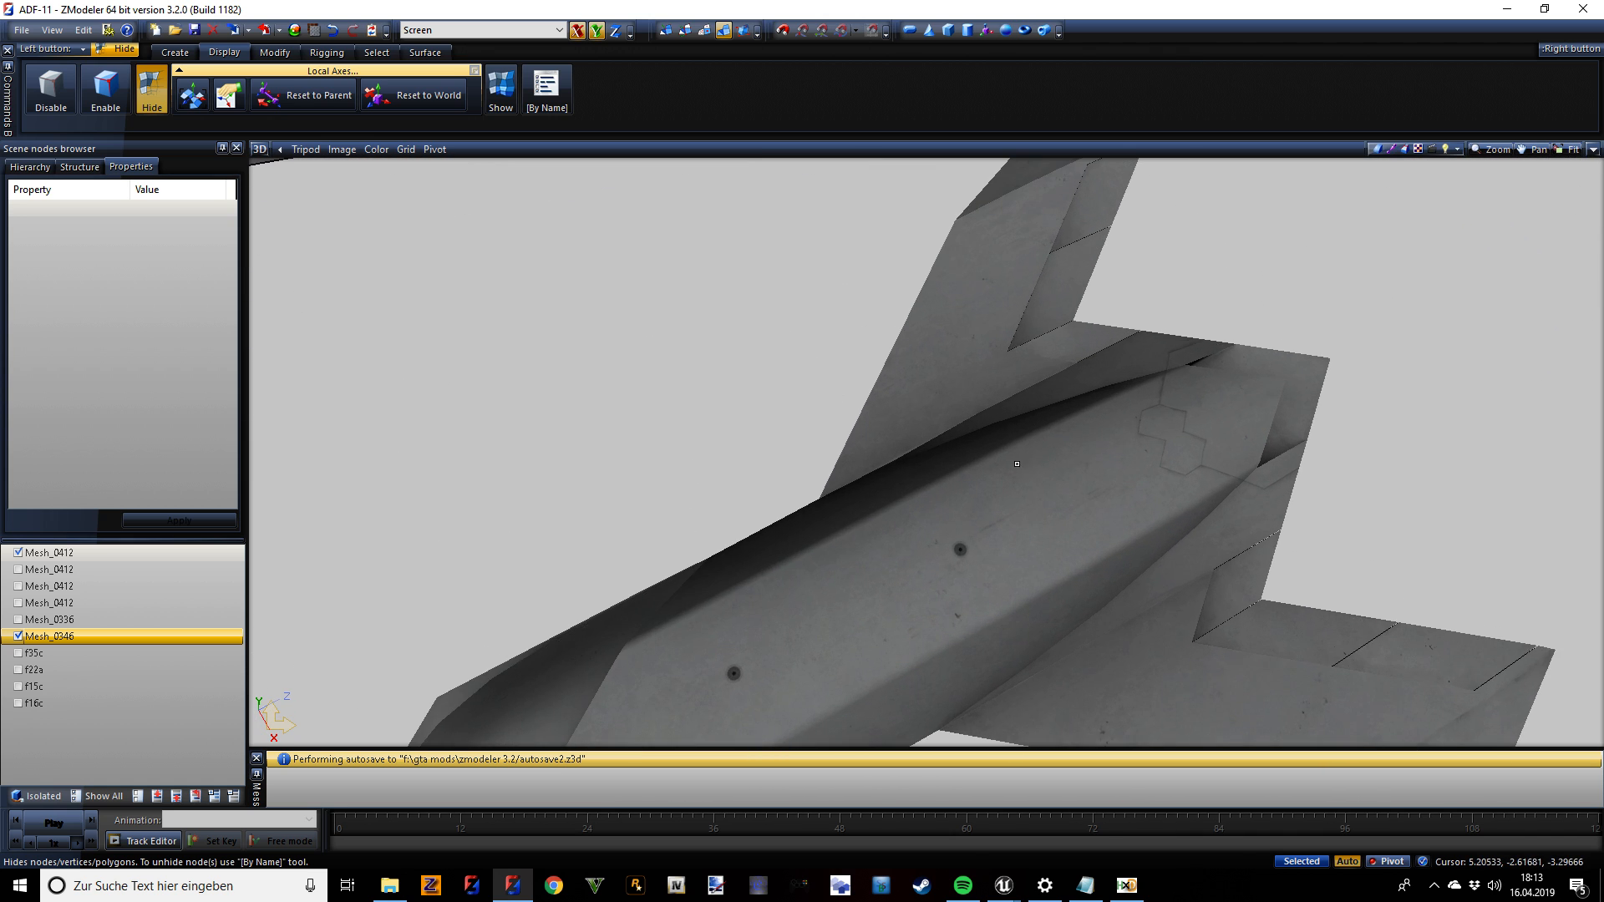
pyautogui.moveTo(1015, 463); pyautogui.dragTo(850, 332)
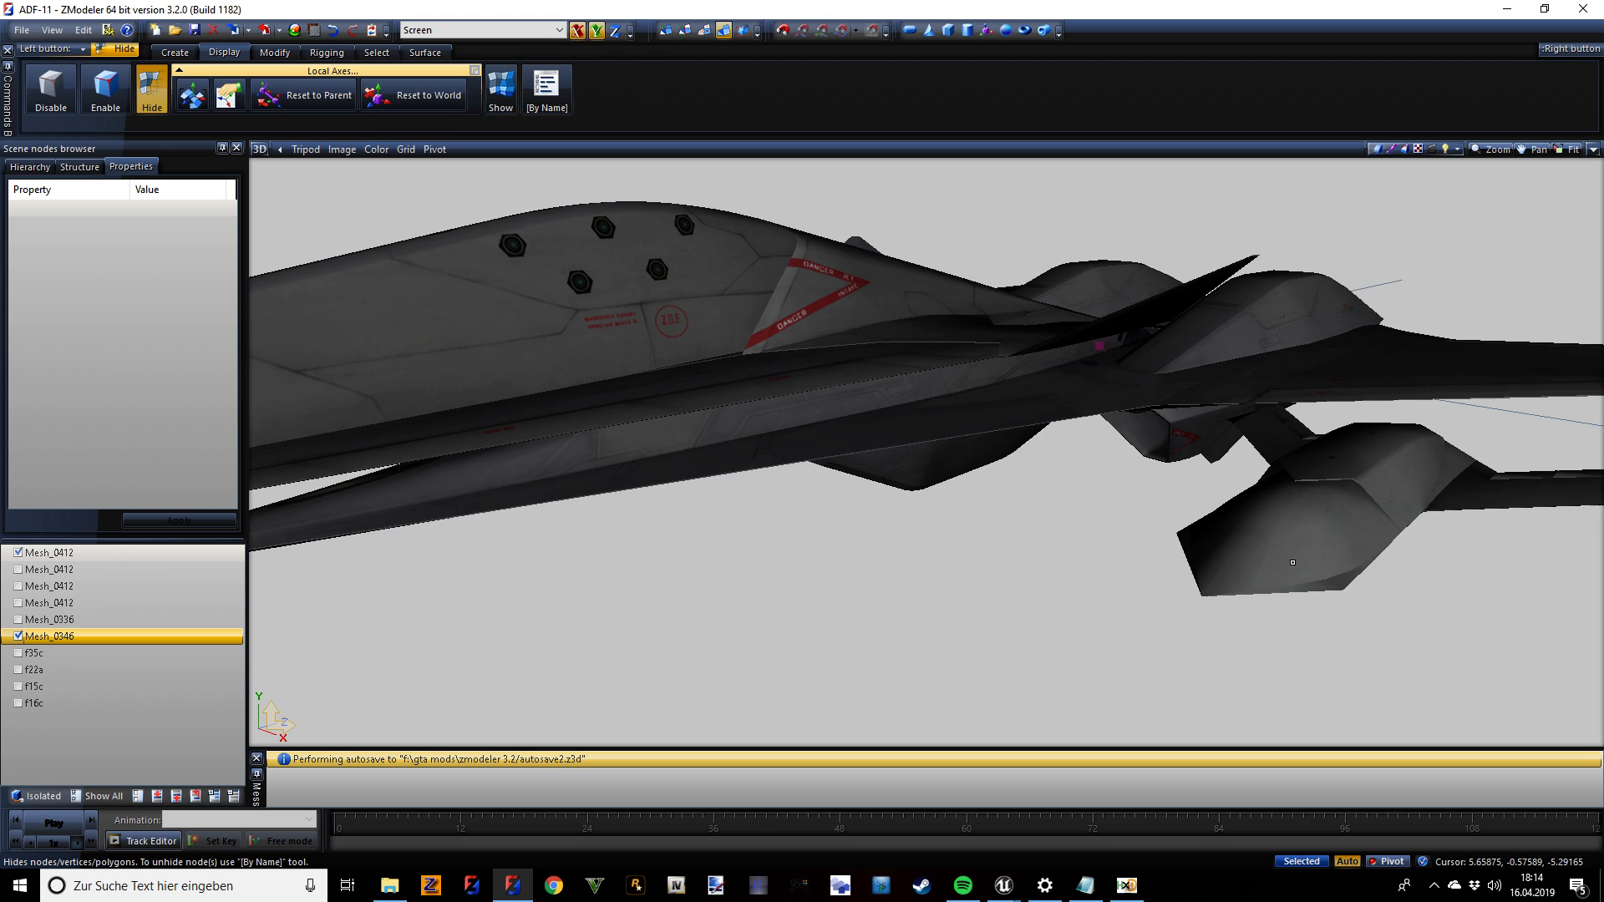
pyautogui.moveTo(1292, 563); pyautogui.dragTo(804, 461)
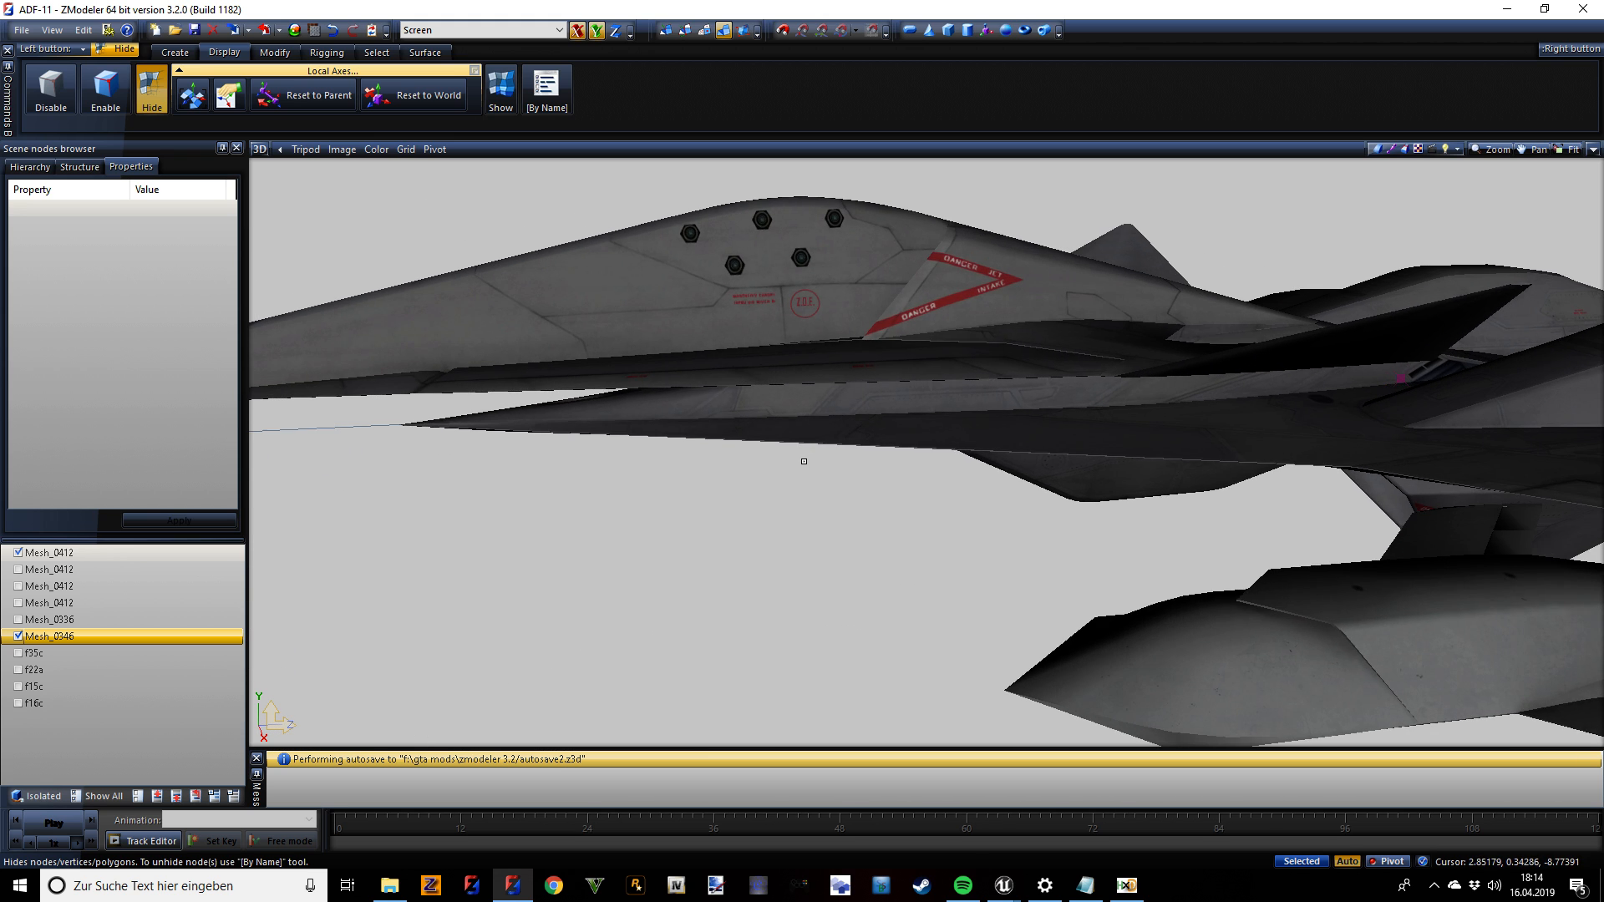
pyautogui.moveTo(804, 461); pyautogui.dragTo(887, 455)
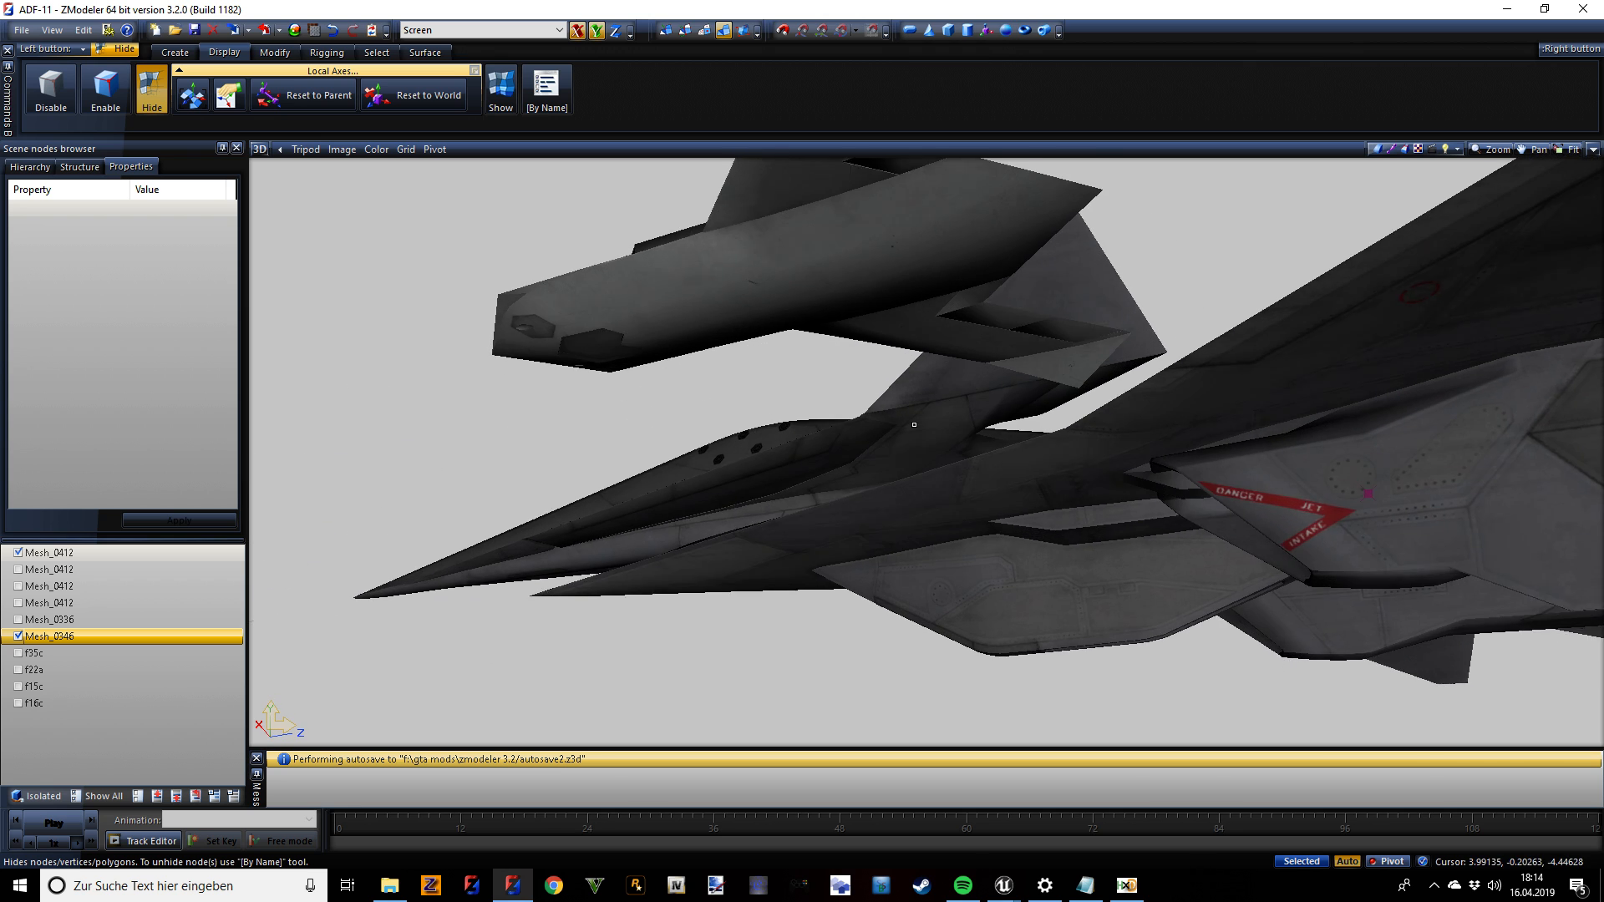
pyautogui.moveTo(914, 422); pyautogui.dragTo(1019, 476)
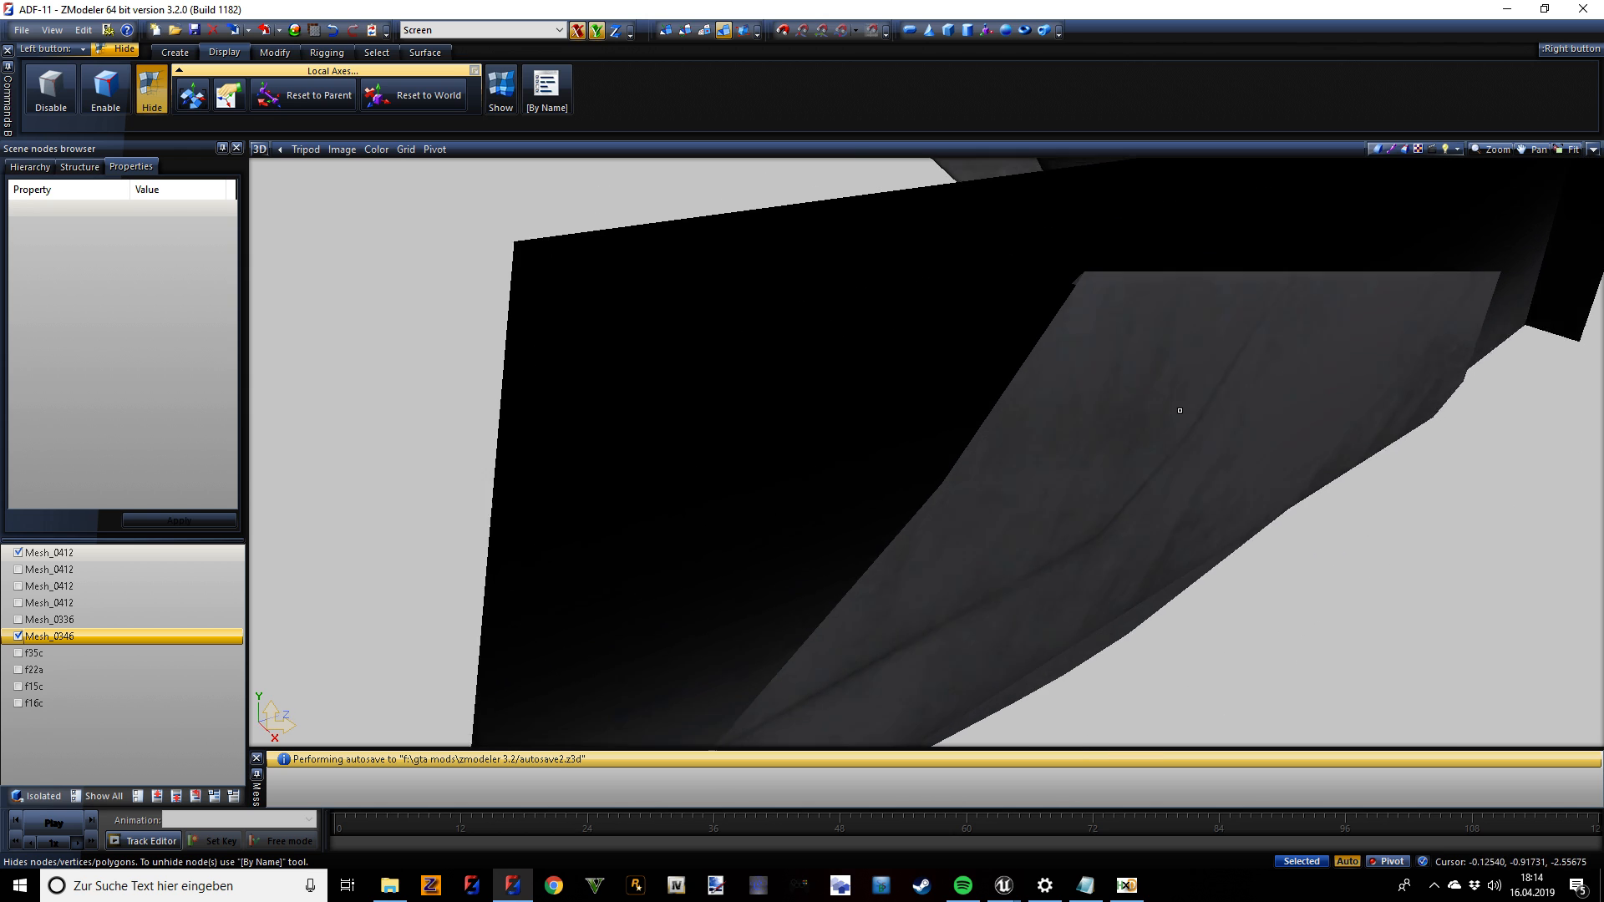
pyautogui.moveTo(1177, 409); pyautogui.dragTo(1196, 416)
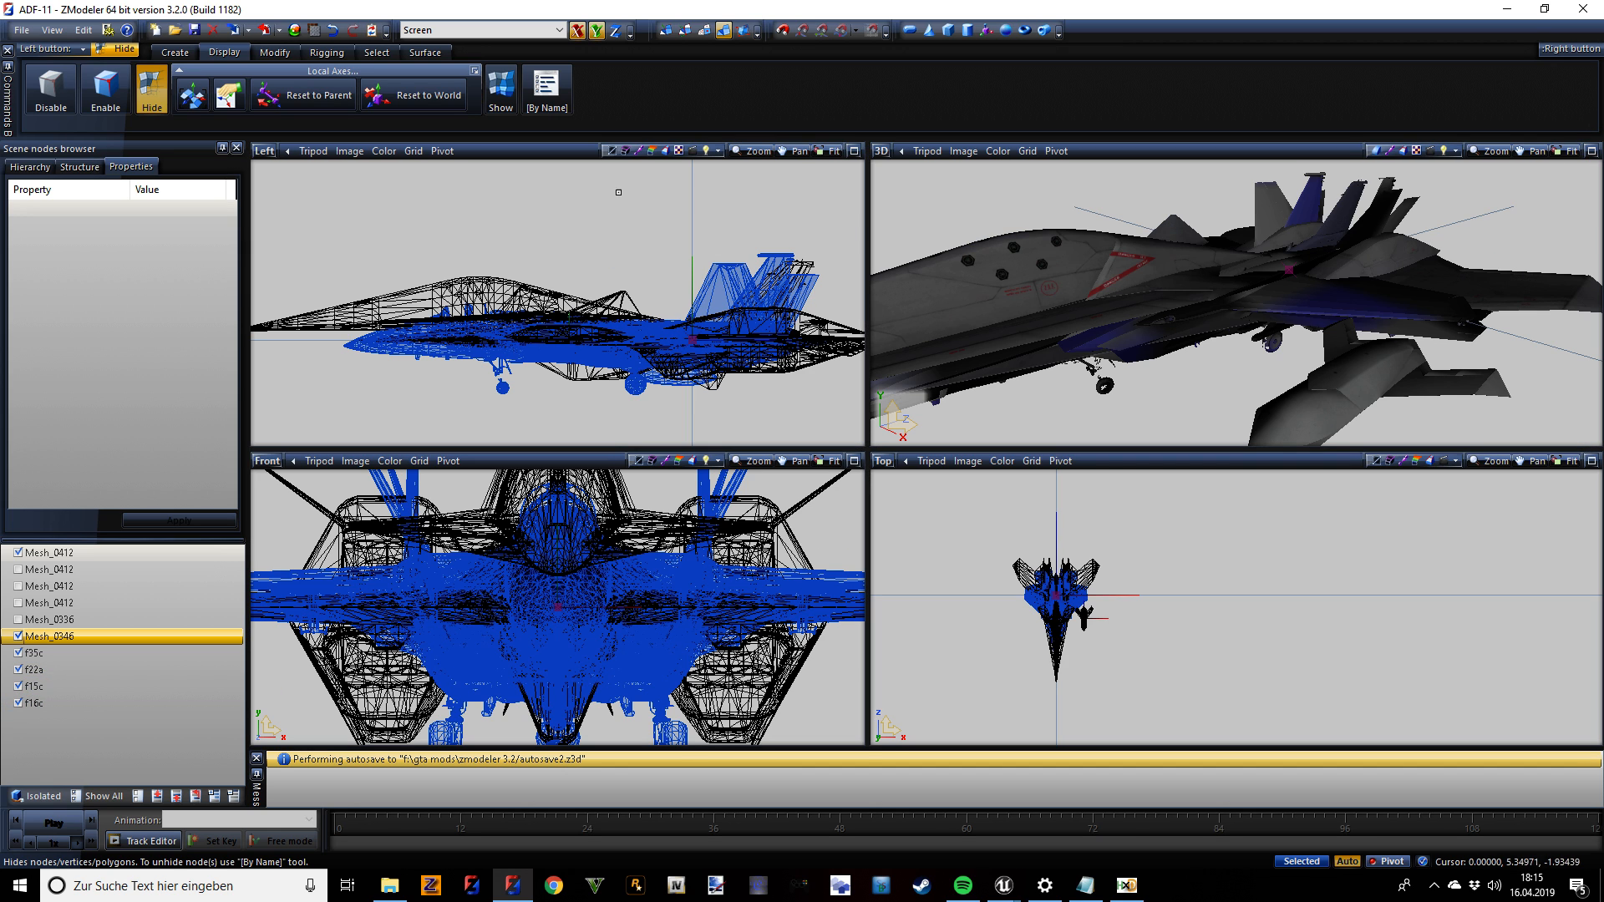
# Deselect the F-15 wireframe and switch to moving whole objects for the size line-up.
pyautogui.click(292, 51)
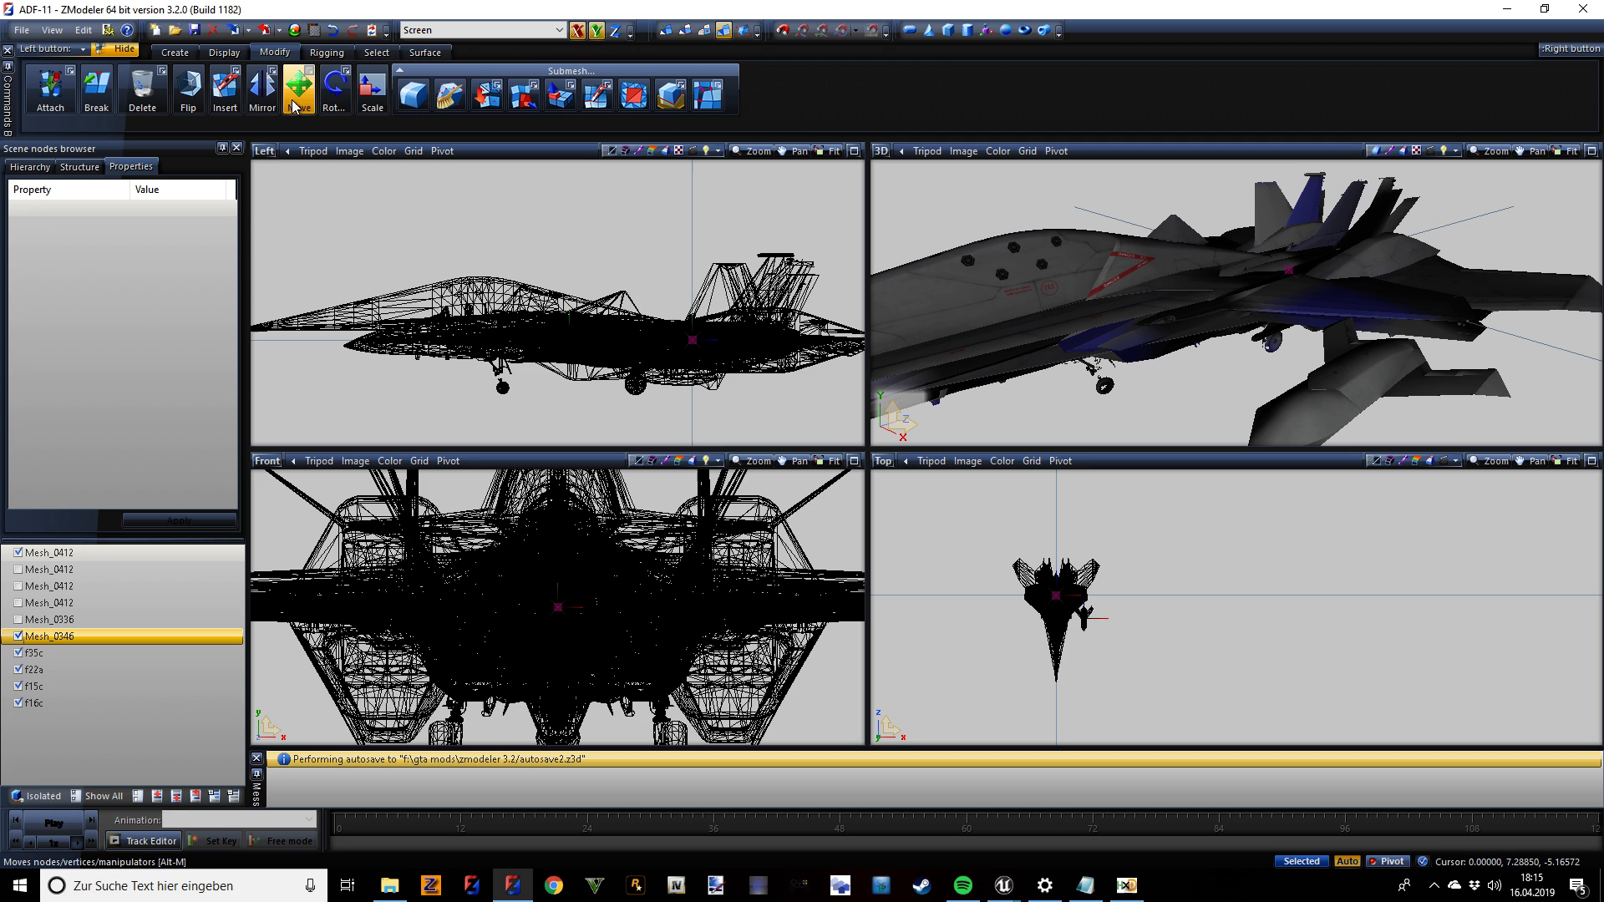
pyautogui.click(298, 85)
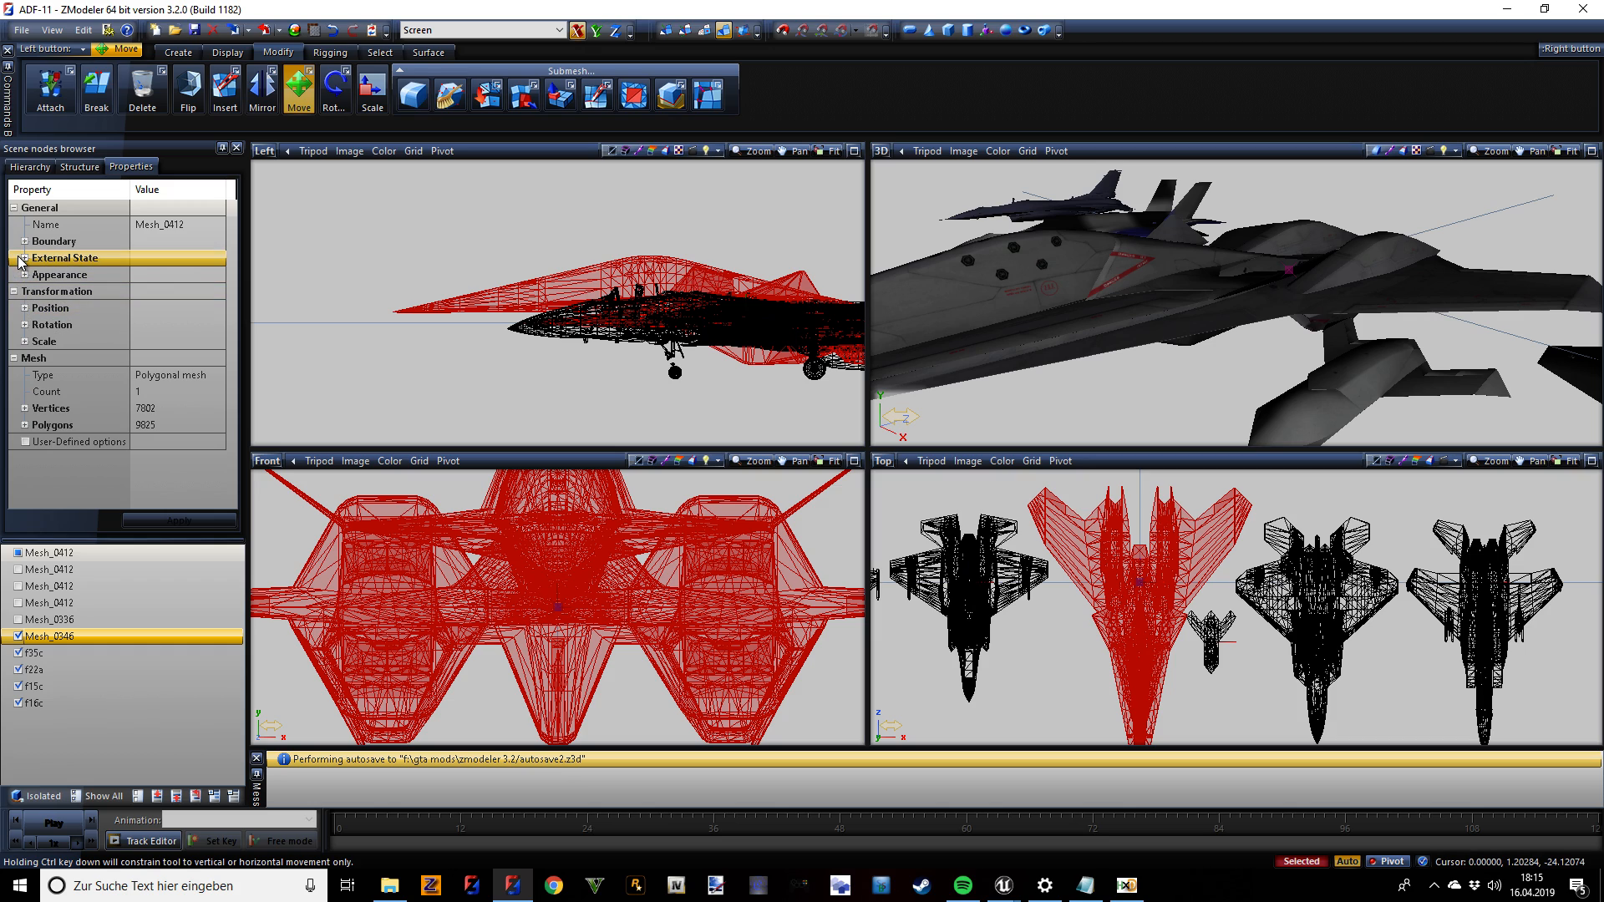
# Read the ADF-11 bounding box (about 19.7 × 4.6 × 26.7) and toggle the Mesh_0412 variant shown.
pyautogui.click(23, 259)
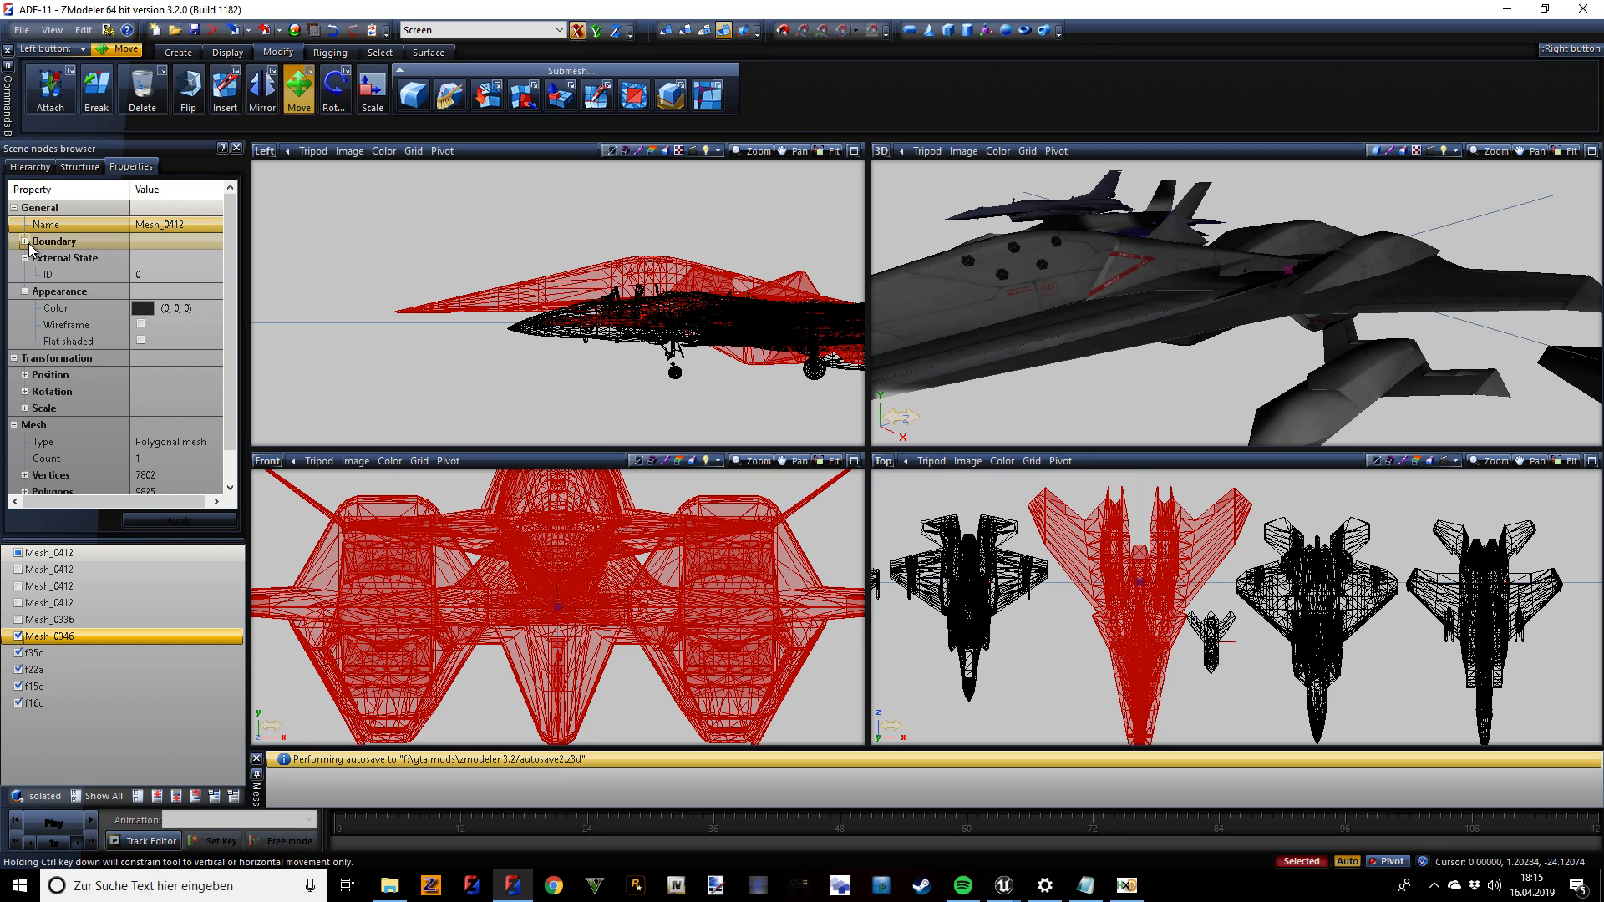
pyautogui.click(27, 241)
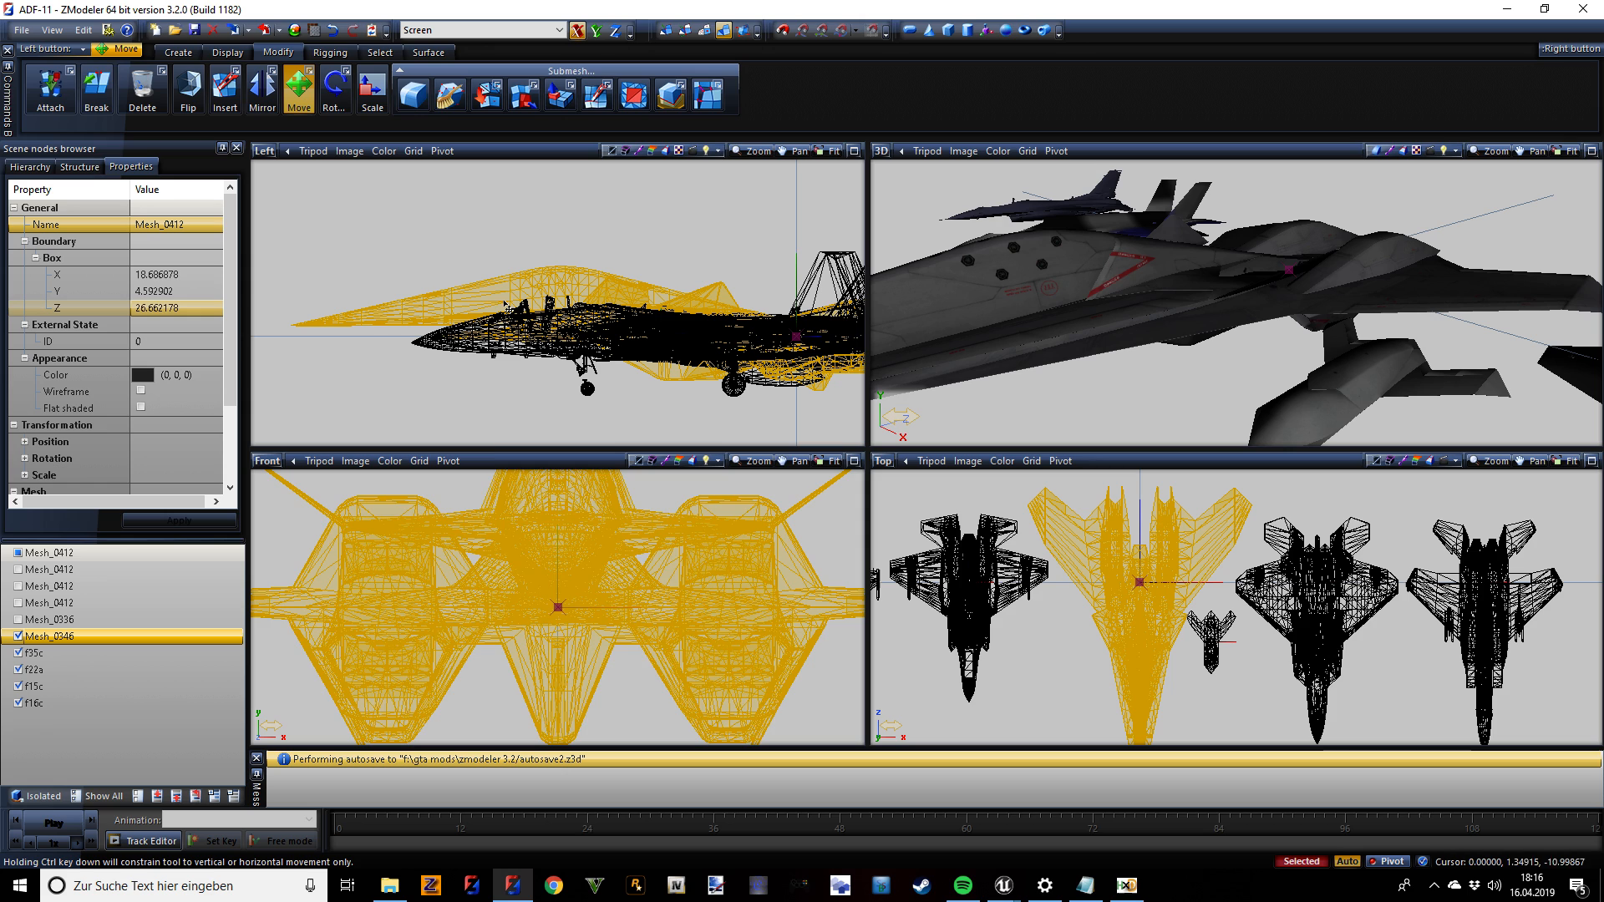
pyautogui.moveTo(1072, 552)
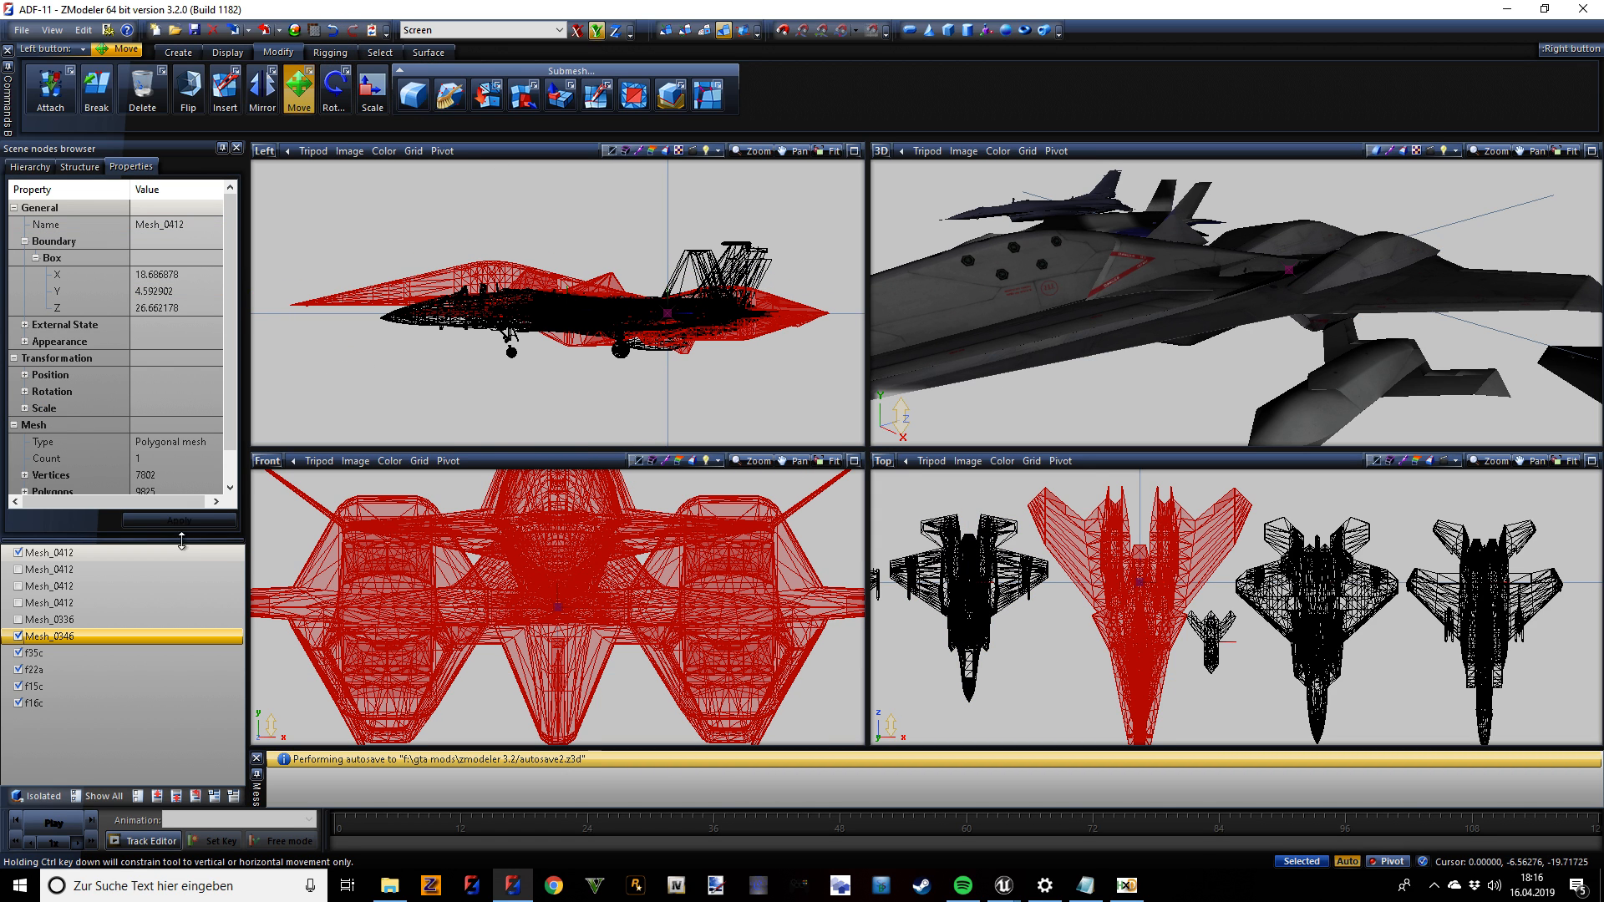
pyautogui.click(18, 568)
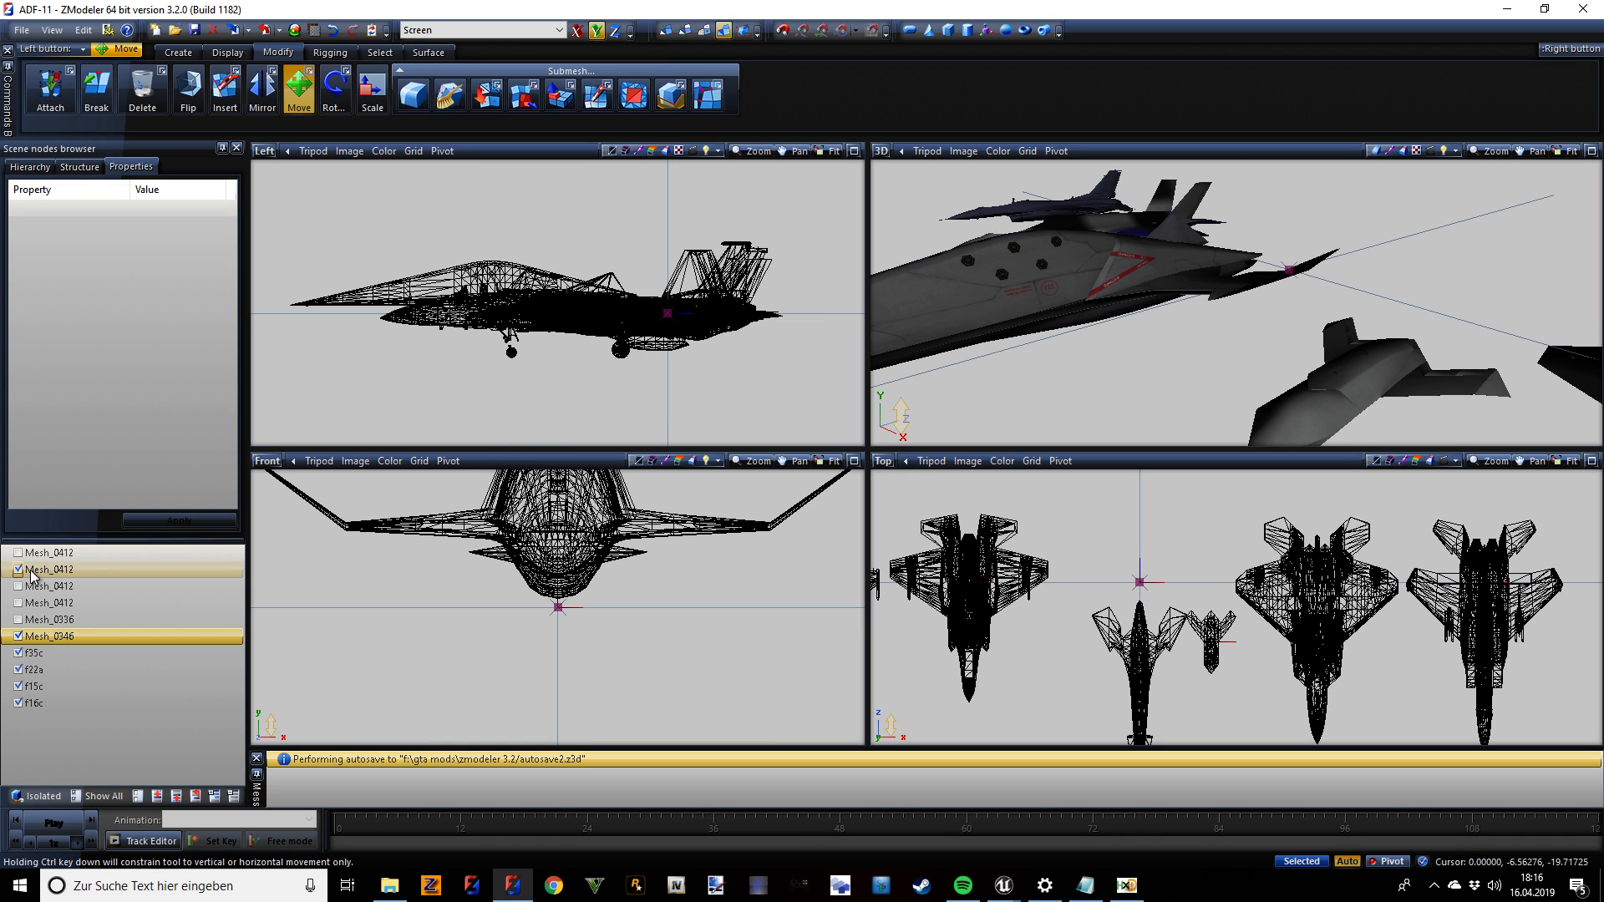